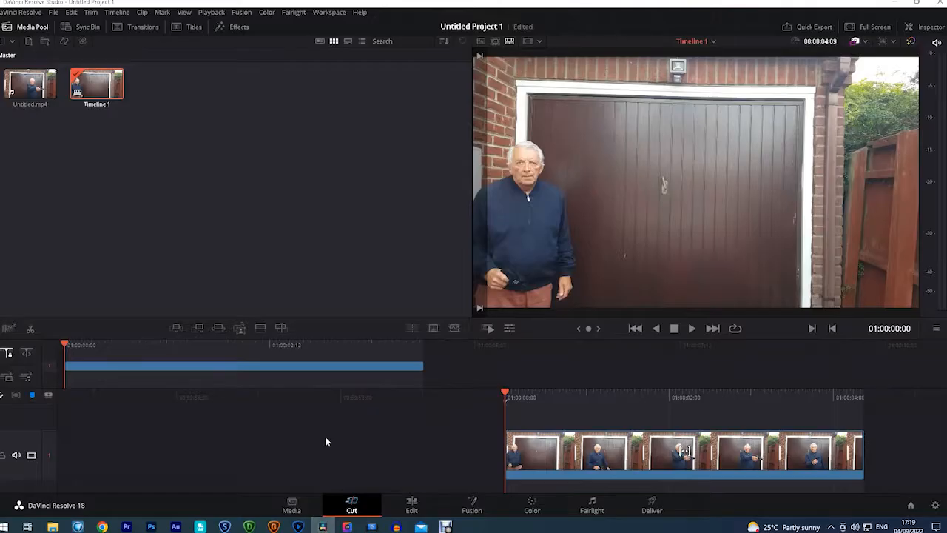
{"action": "mouse_move", "coordinate": [252, 198]}
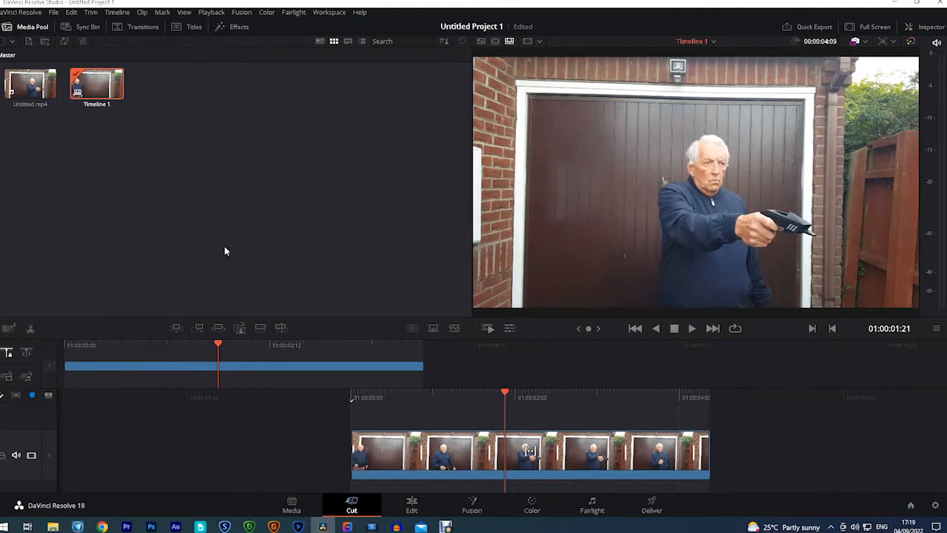
{"action": "mouse_move", "coordinate": [327, 317]}
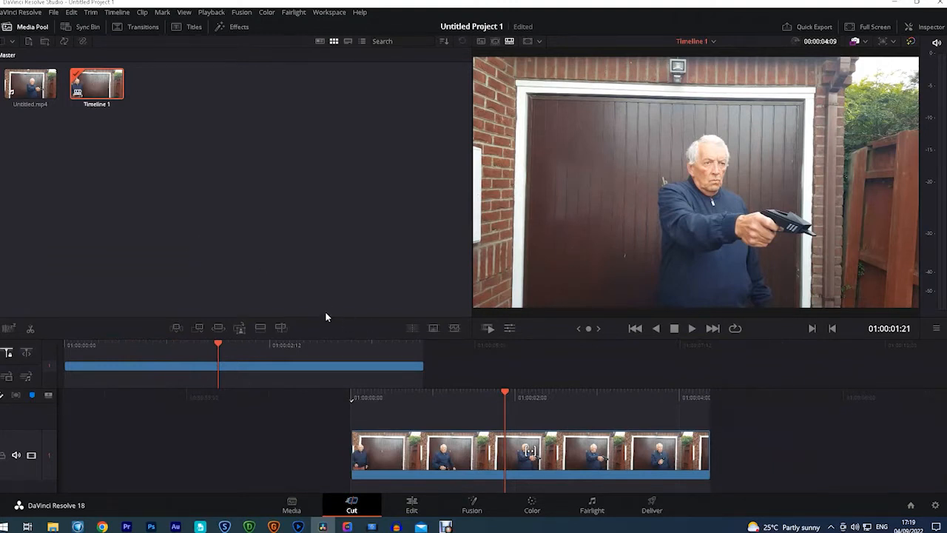
{"action": "mouse_move", "coordinate": [518, 517]}
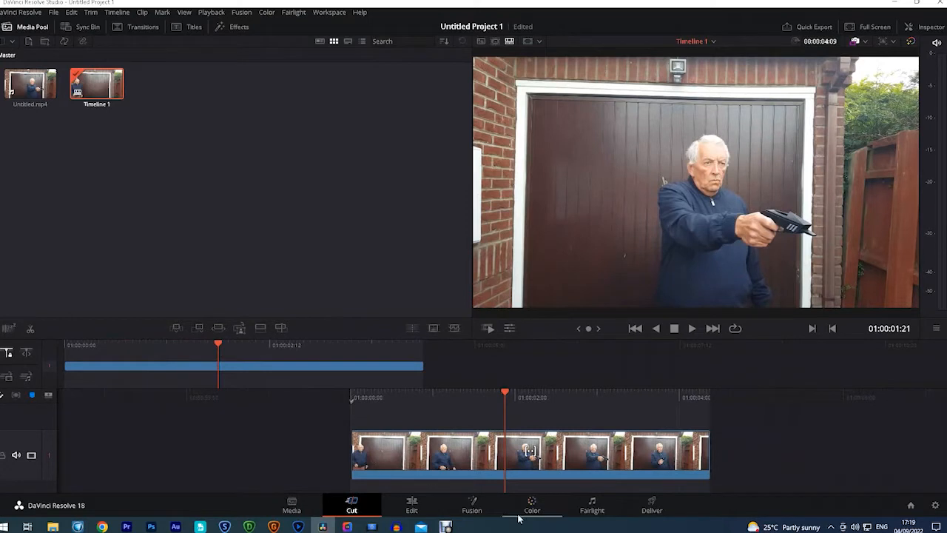
Step: Switch to the Color page and open the Magic Mask palette in Object mode
{"action": "left_click", "coordinate": [531, 506]}
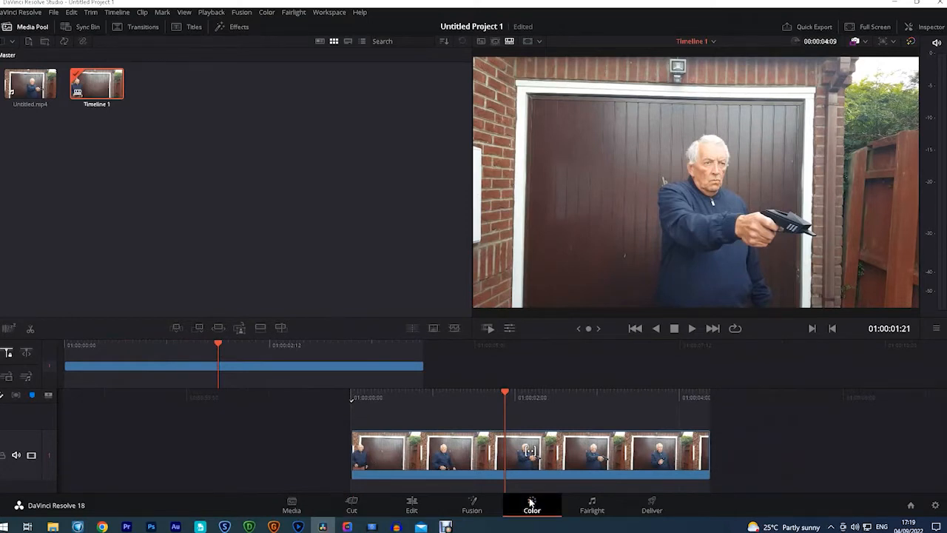
{"action": "left_click", "coordinate": [532, 506]}
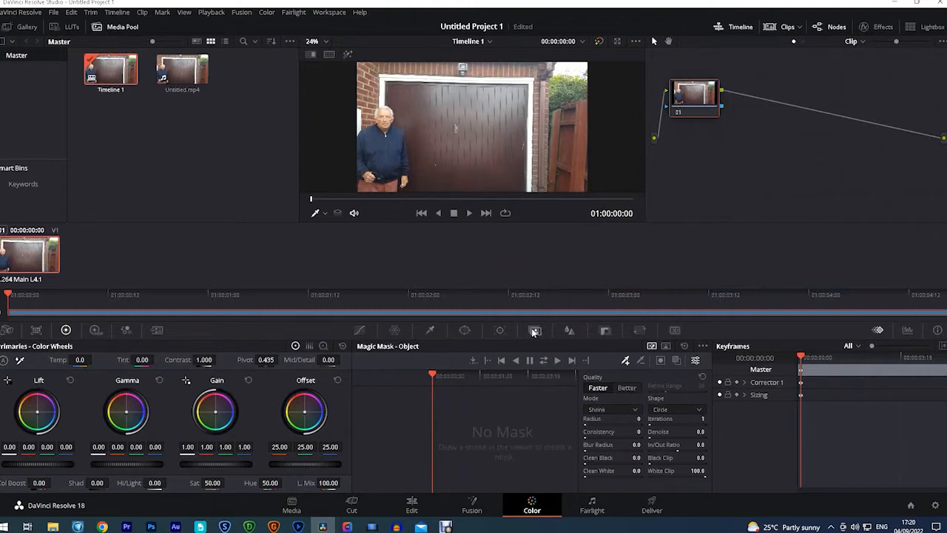
{"action": "mouse_move", "coordinate": [534, 330]}
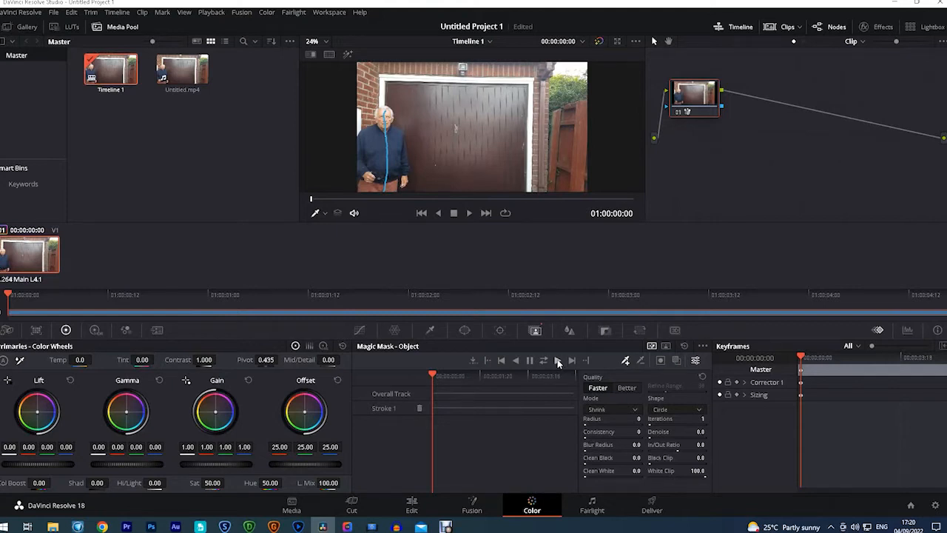
{"action": "left_click", "coordinate": [559, 361]}
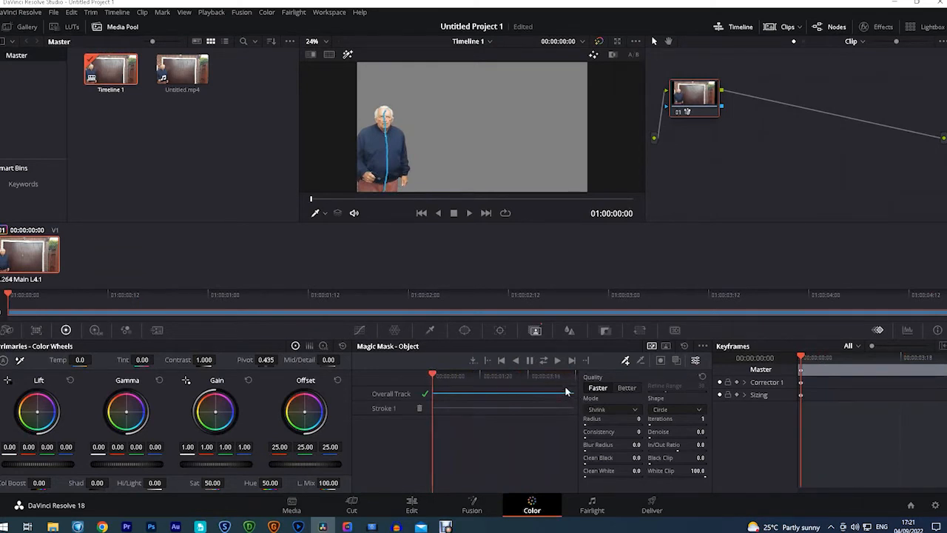
{"action": "mouse_move", "coordinate": [518, 333]}
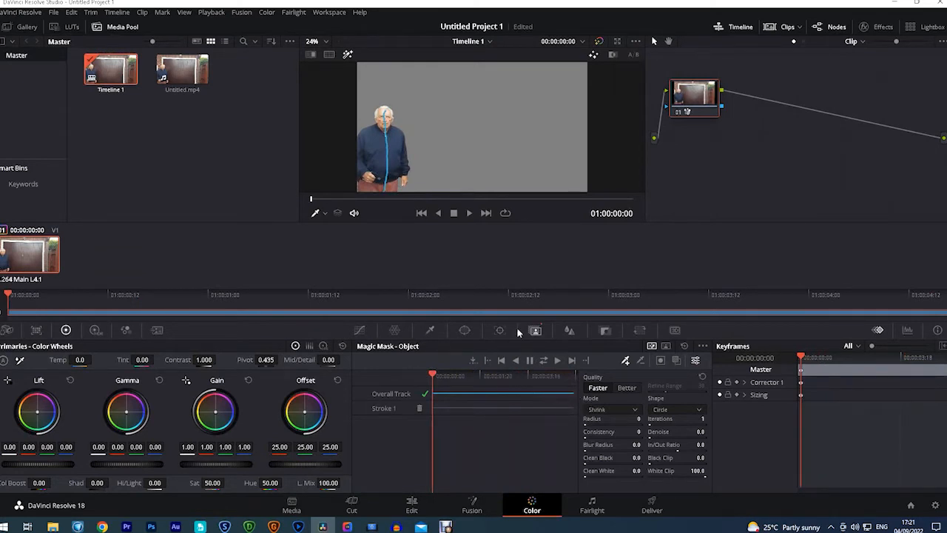
{"action": "mouse_move", "coordinate": [722, 246]}
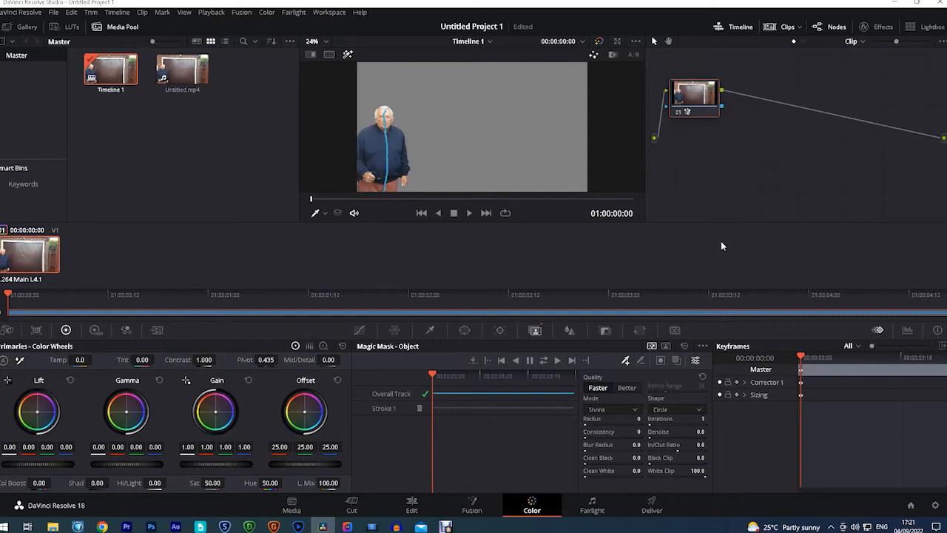
{"action": "mouse_move", "coordinate": [828, 184]}
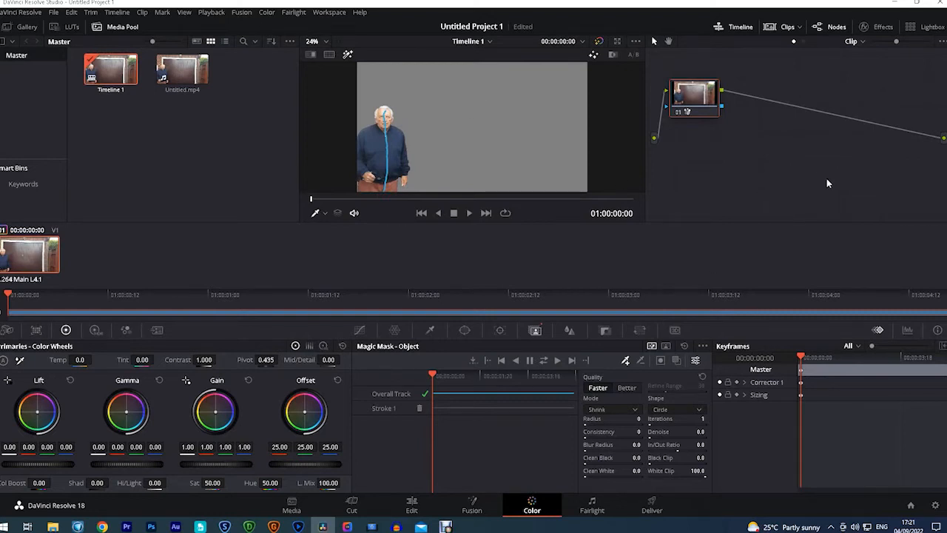
{"action": "mouse_move", "coordinate": [723, 111]}
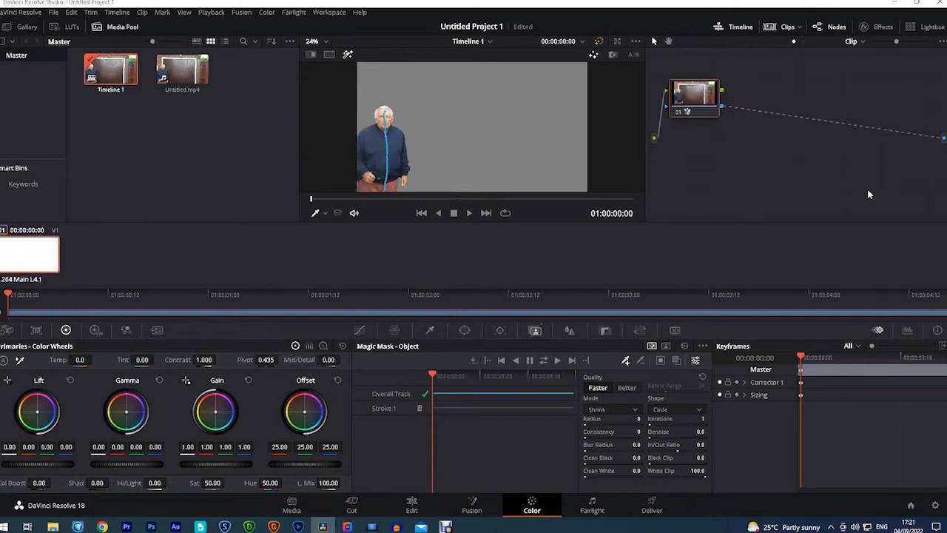
{"action": "mouse_move", "coordinate": [861, 190]}
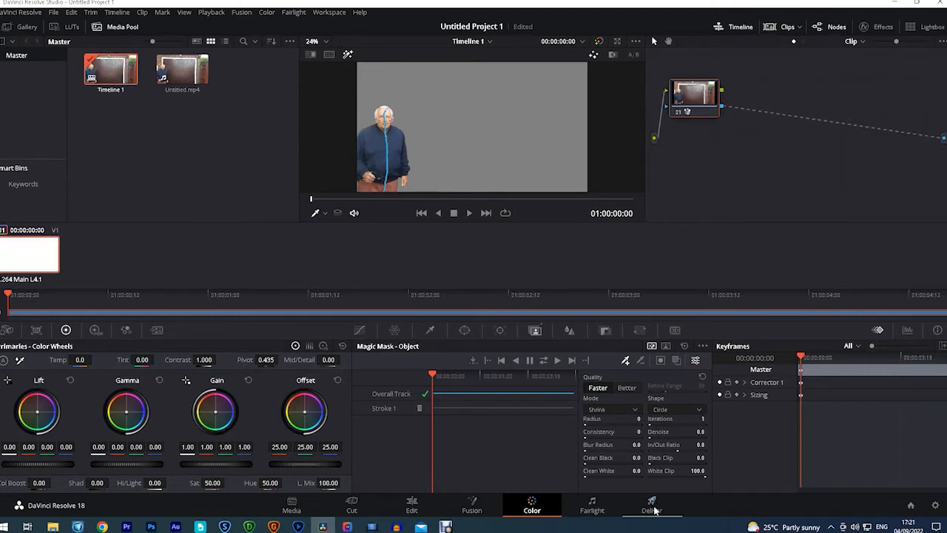
Step: On the Deliver page, name the output 'man' and set the destination to the Magic mask folder
{"action": "left_click", "coordinate": [651, 506]}
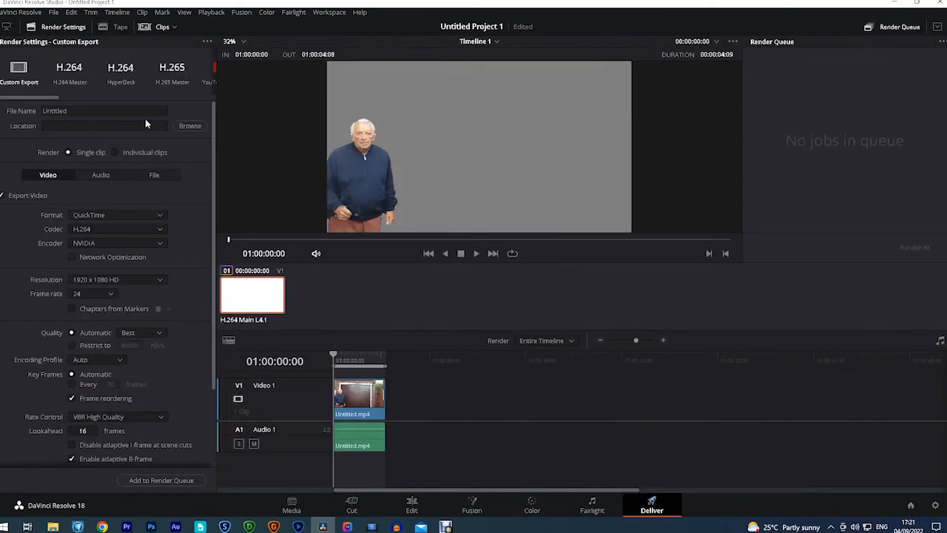
{"action": "left_click", "coordinate": [103, 110]}
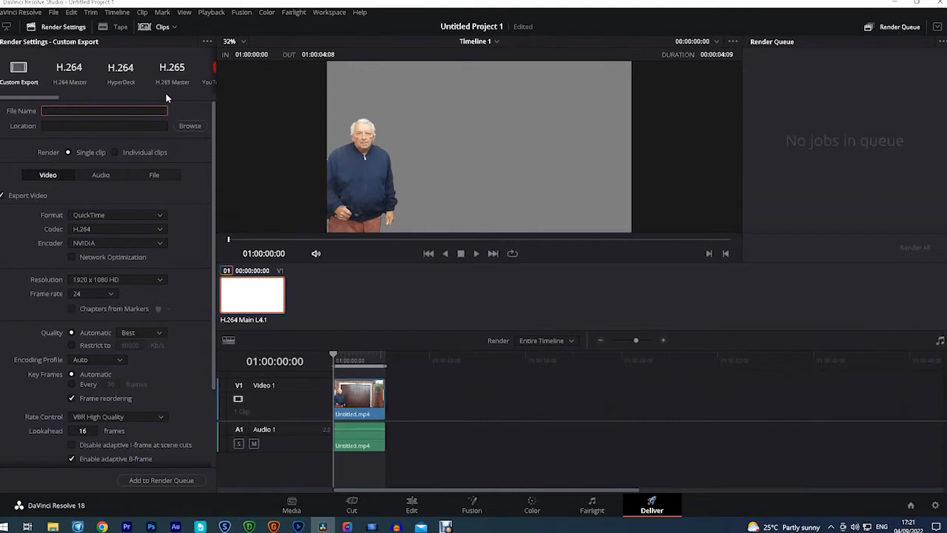
{"action": "type", "text": "man"}
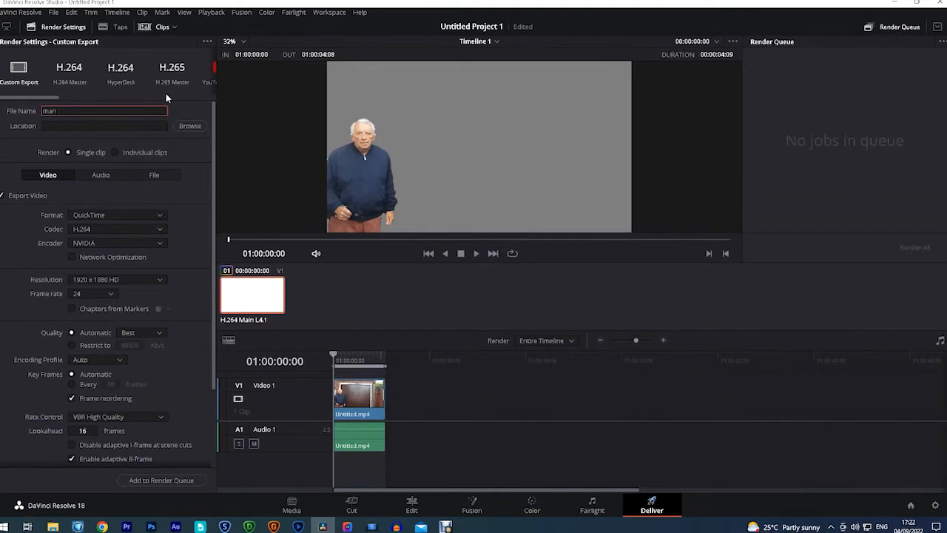
{"action": "left_click", "coordinate": [190, 126]}
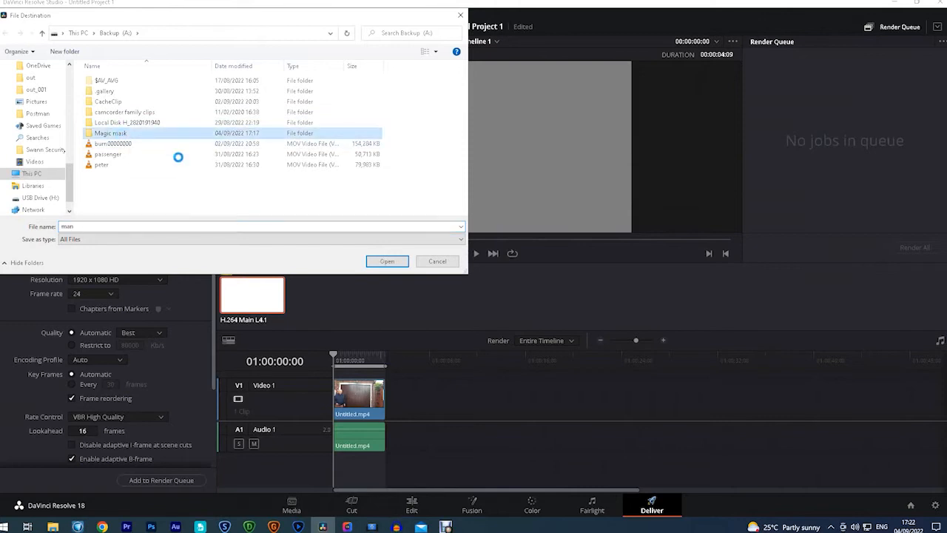
{"action": "left_click", "coordinate": [387, 261]}
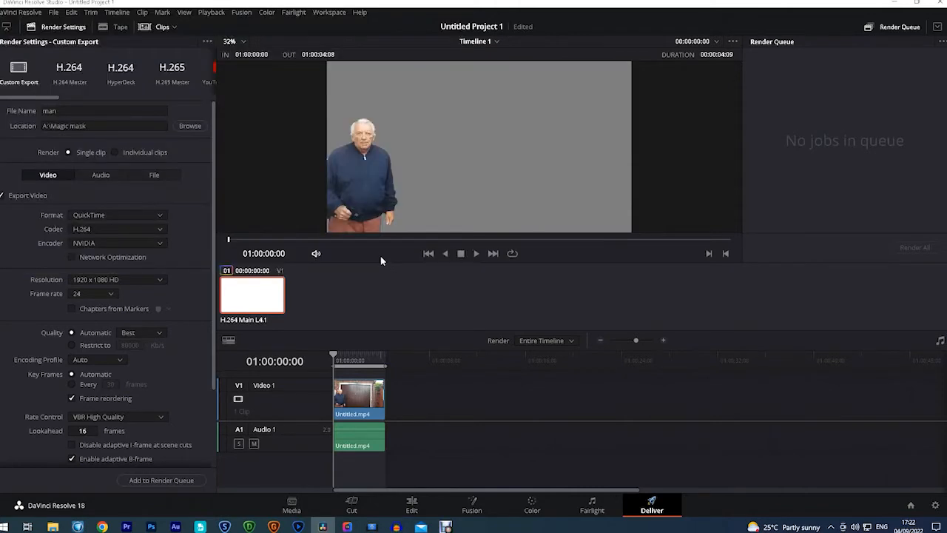
Step: Add the job to the render queue and render it
{"action": "left_click", "coordinate": [161, 480]}
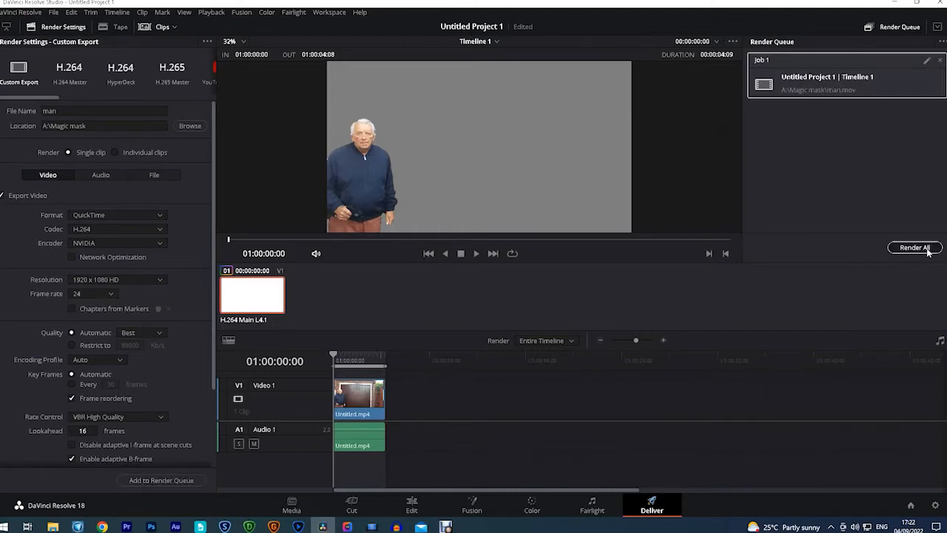
{"action": "left_click", "coordinate": [915, 248]}
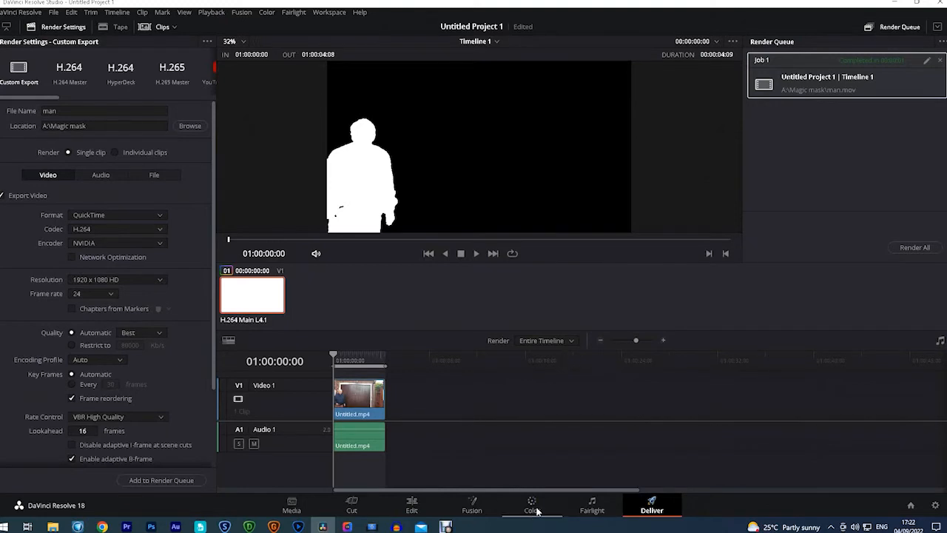
{"action": "left_click", "coordinate": [532, 505]}
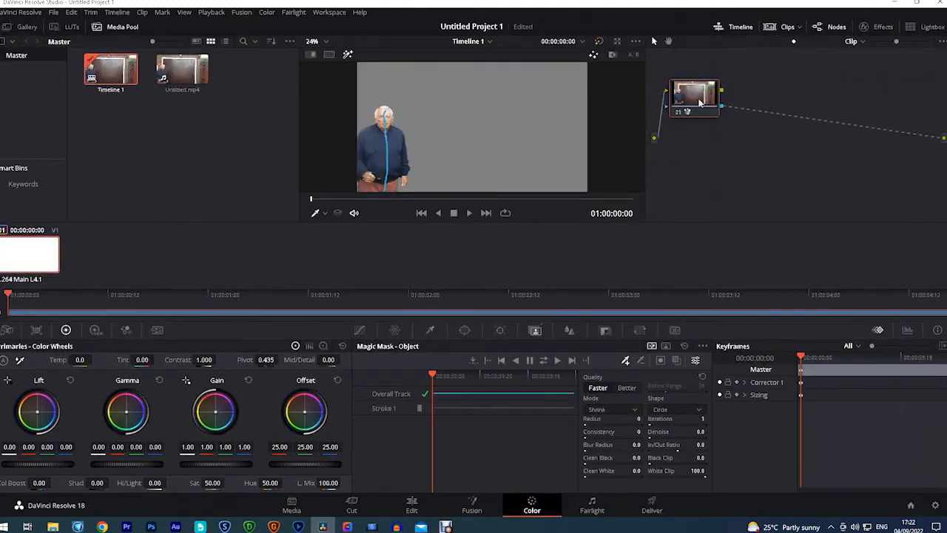
{"action": "mouse_move", "coordinate": [728, 91]}
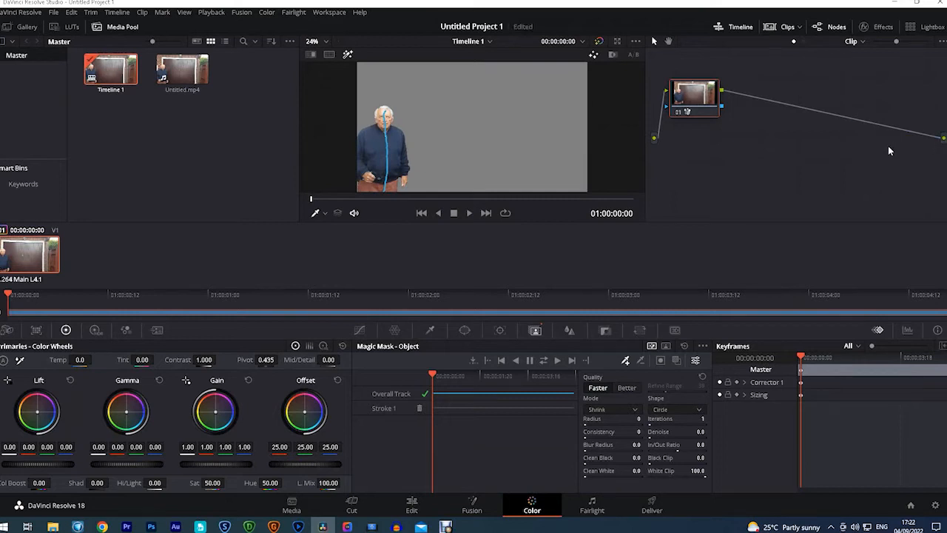
{"action": "mouse_move", "coordinate": [158, 164]}
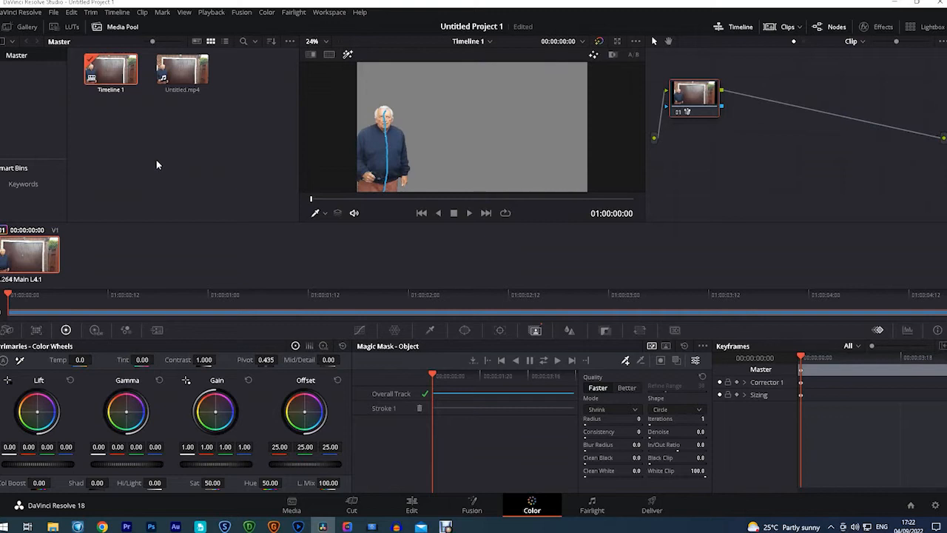
{"action": "mouse_move", "coordinate": [183, 161]}
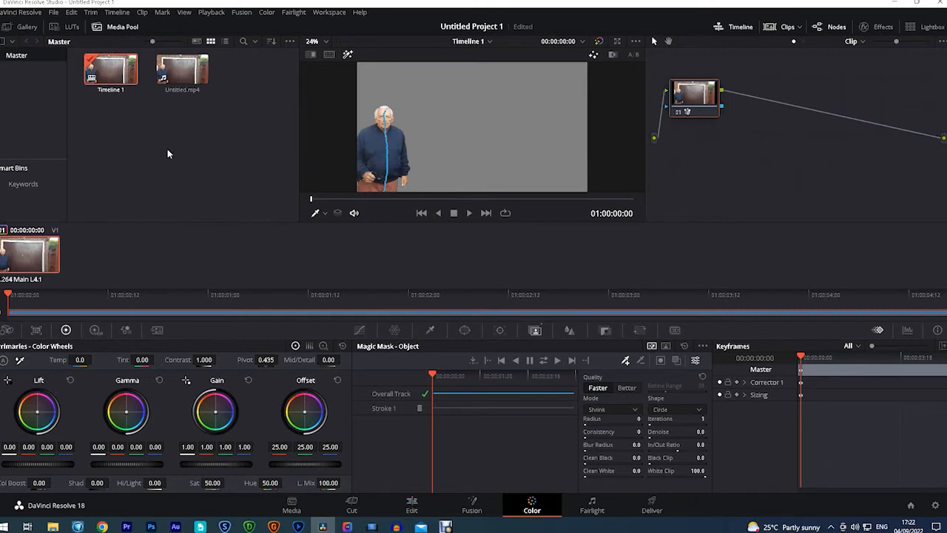
Step: Import man.mov from Backup (A:) > Magic mask into the Media Pool
{"action": "right_click", "coordinate": [168, 153]}
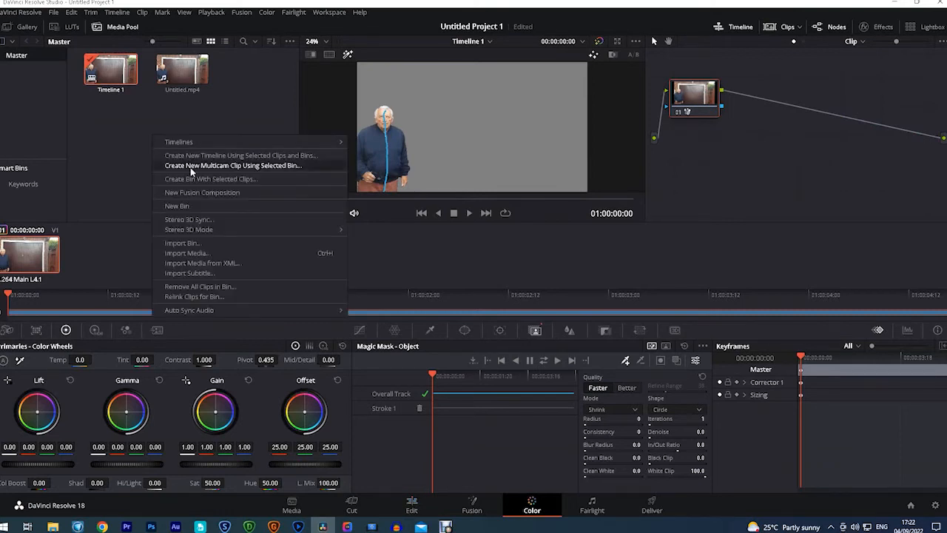
{"action": "left_click", "coordinate": [206, 257]}
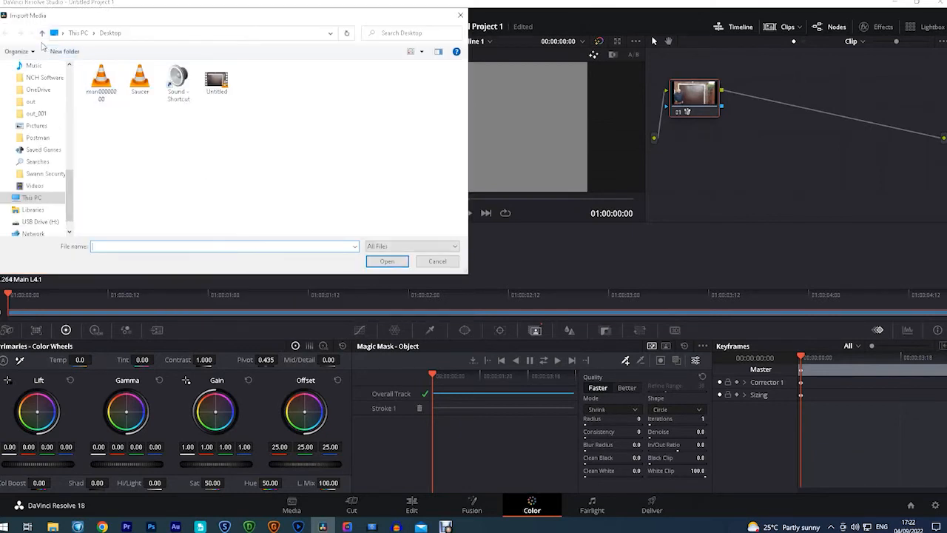
{"action": "left_click", "coordinate": [17, 32]}
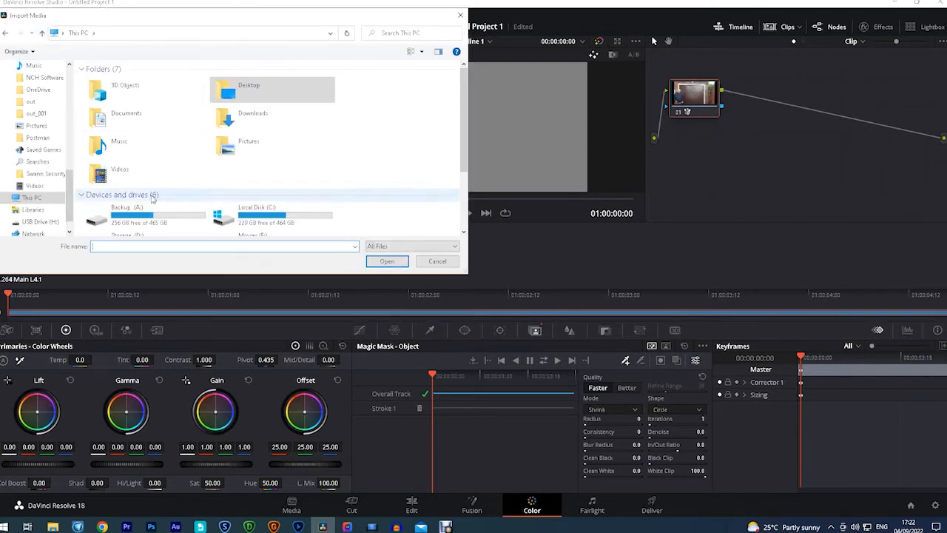
{"action": "double_click", "coordinate": [126, 215]}
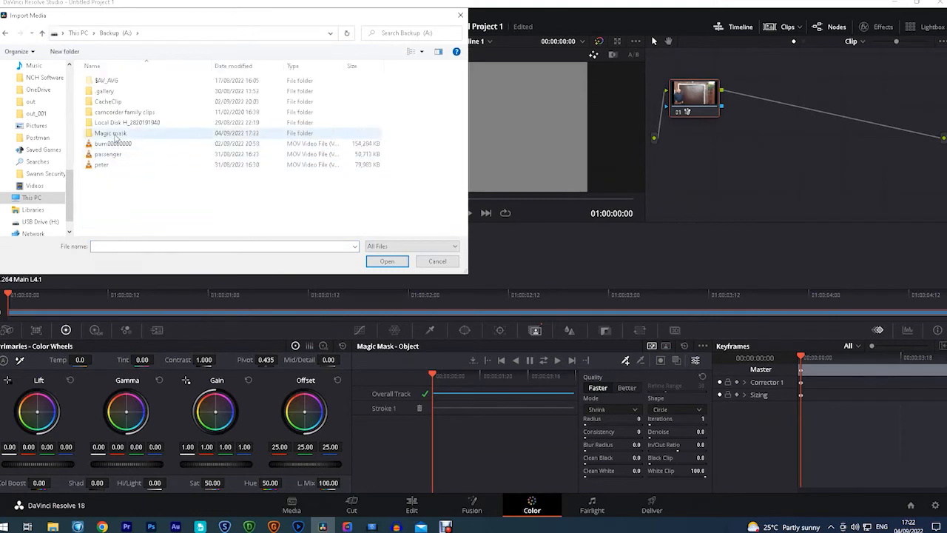
{"action": "double_click", "coordinate": [111, 133]}
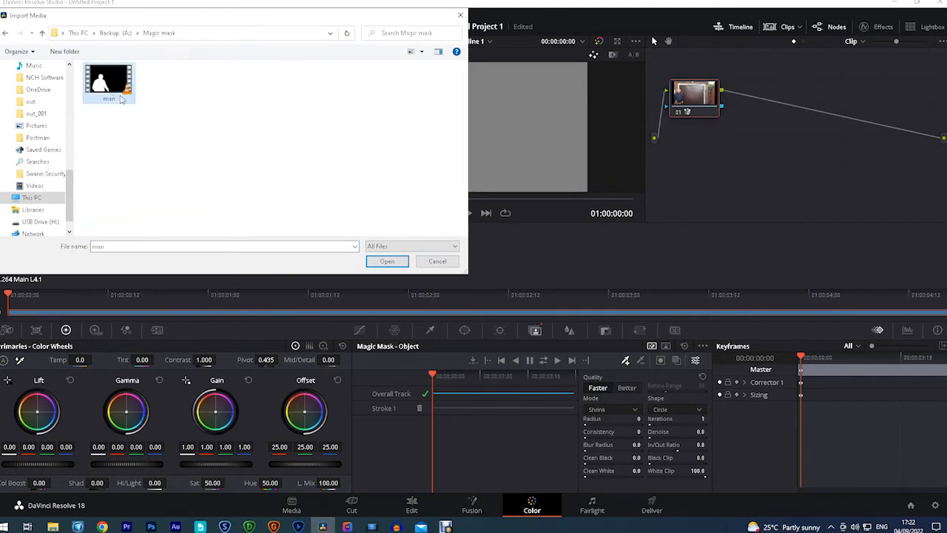
{"action": "left_click", "coordinate": [387, 261]}
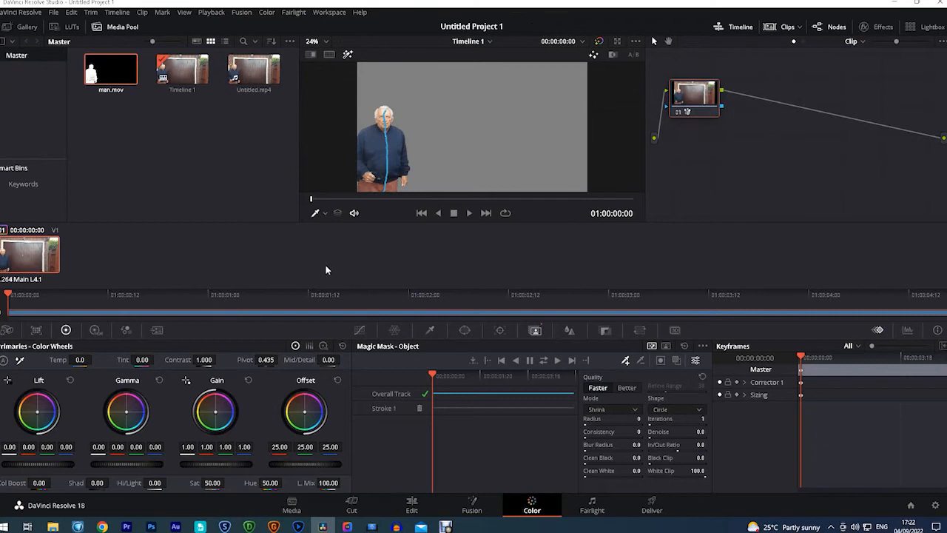
{"action": "mouse_move", "coordinate": [389, 473]}
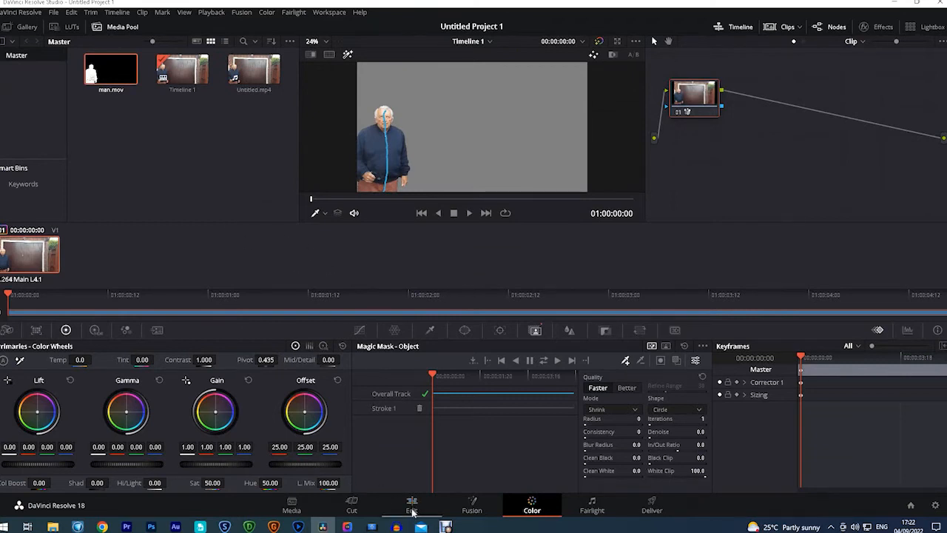
Step: On the Edit page, convert the Untitled.mp4 timeline clip into a new Fusion clip
{"action": "left_click", "coordinate": [412, 505]}
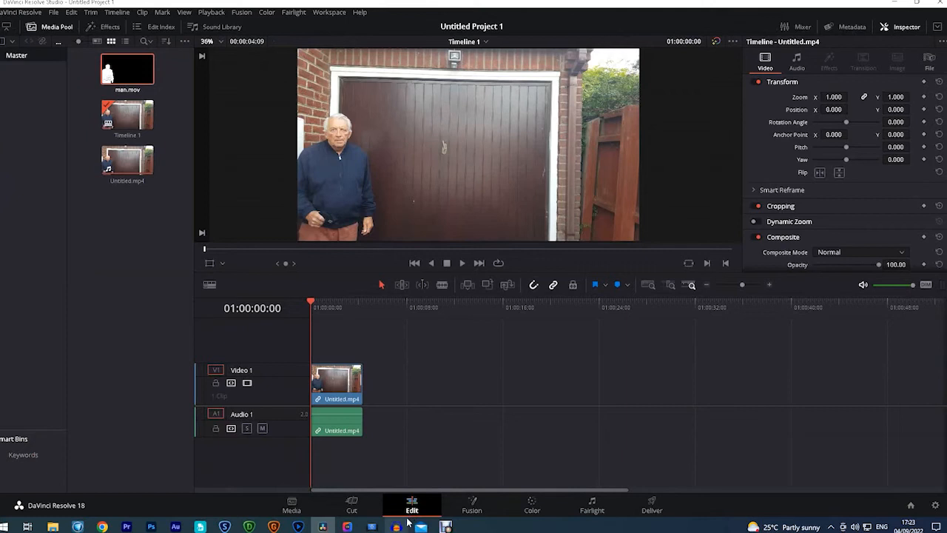
{"action": "left_click", "coordinate": [337, 381]}
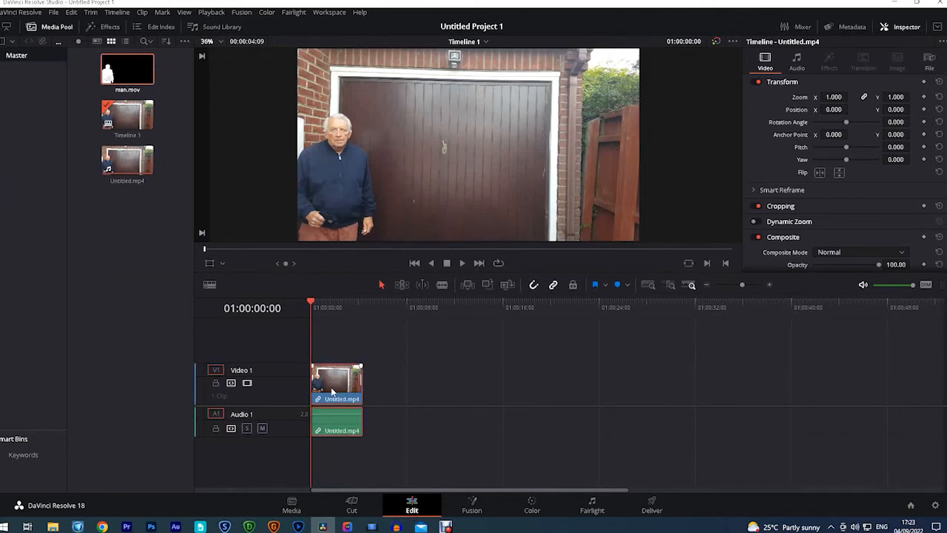
{"action": "right_click", "coordinate": [336, 381]}
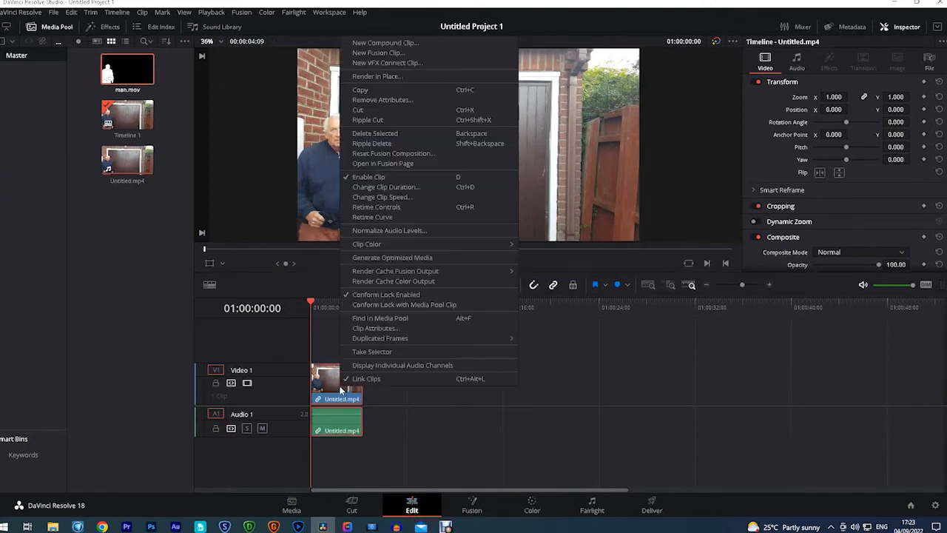
{"action": "mouse_move", "coordinate": [412, 53]}
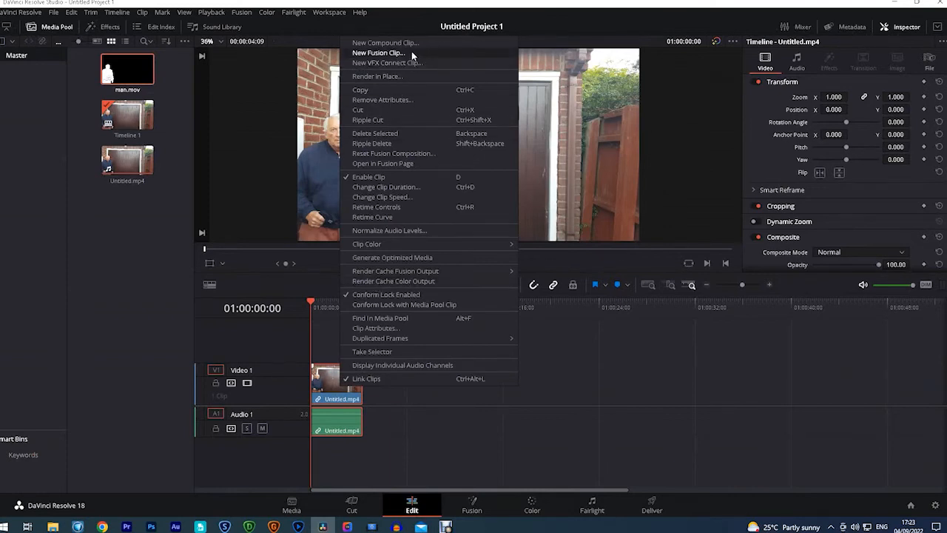
{"action": "left_click", "coordinate": [378, 52]}
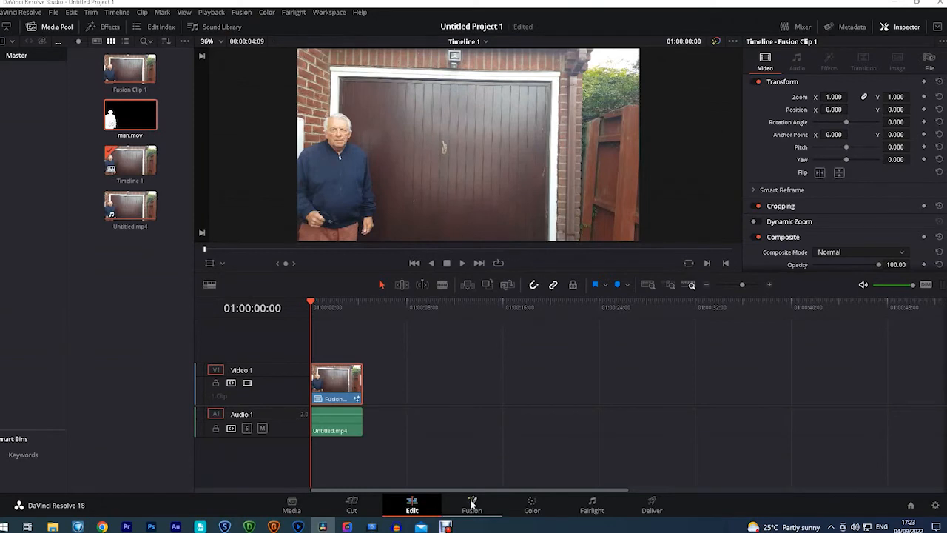
Step: Open the Fusion page and move the MediaIn1 node toward the middle
{"action": "left_click", "coordinate": [471, 505]}
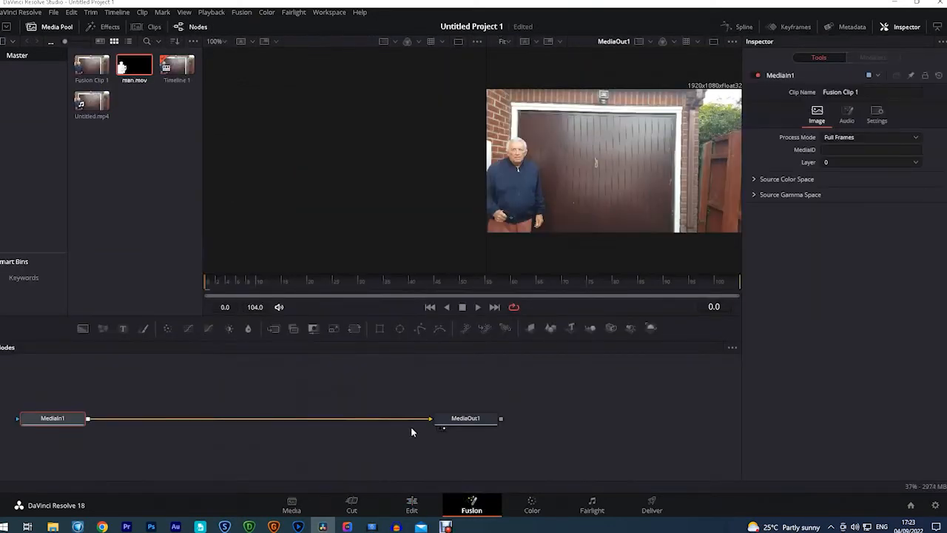
{"action": "left_click_drag", "start_coordinate": [52, 418], "coordinate": [200, 421]}
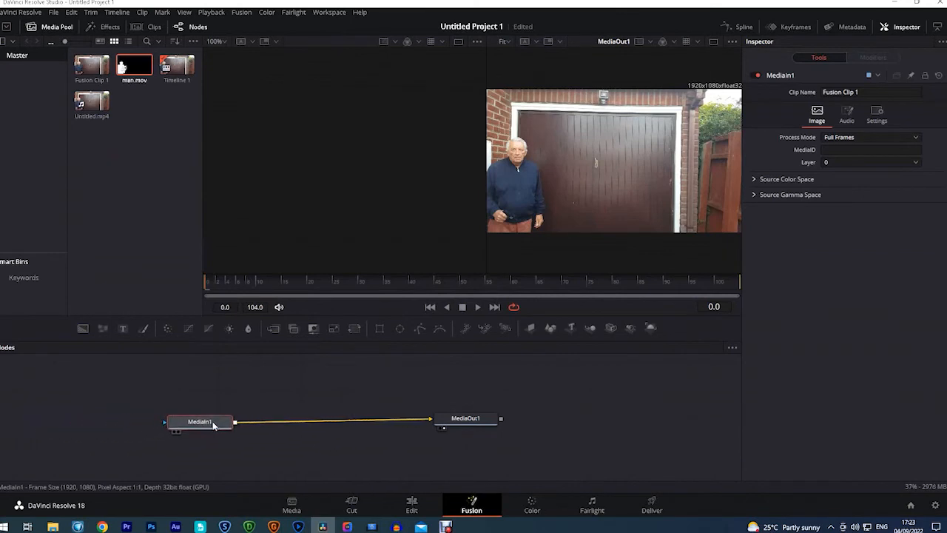
{"action": "left_click_drag", "start_coordinate": [200, 422], "coordinate": [209, 418]}
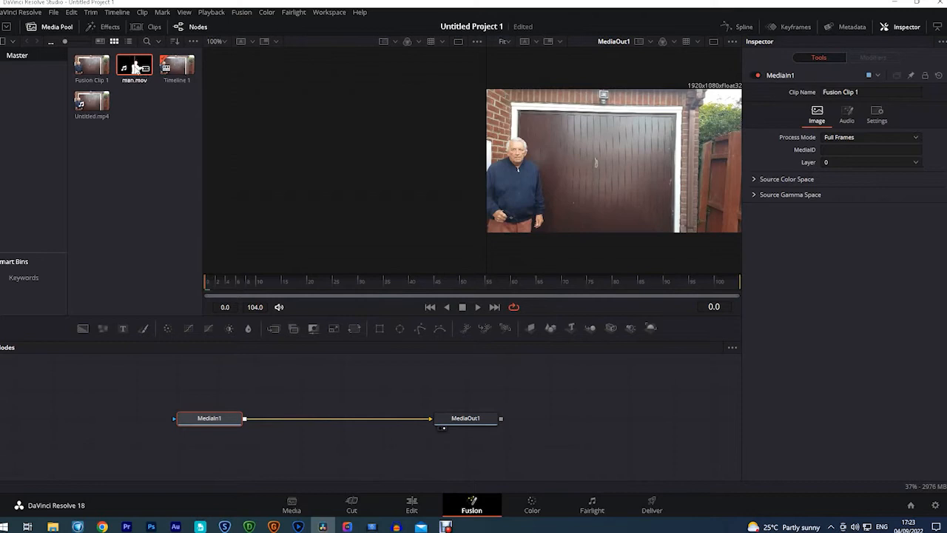
Step: Drag man.mov into the node graph and connect MediaIn2 to MediaIn1's mask input
{"action": "left_click_drag", "start_coordinate": [134, 67], "coordinate": [55, 372]}
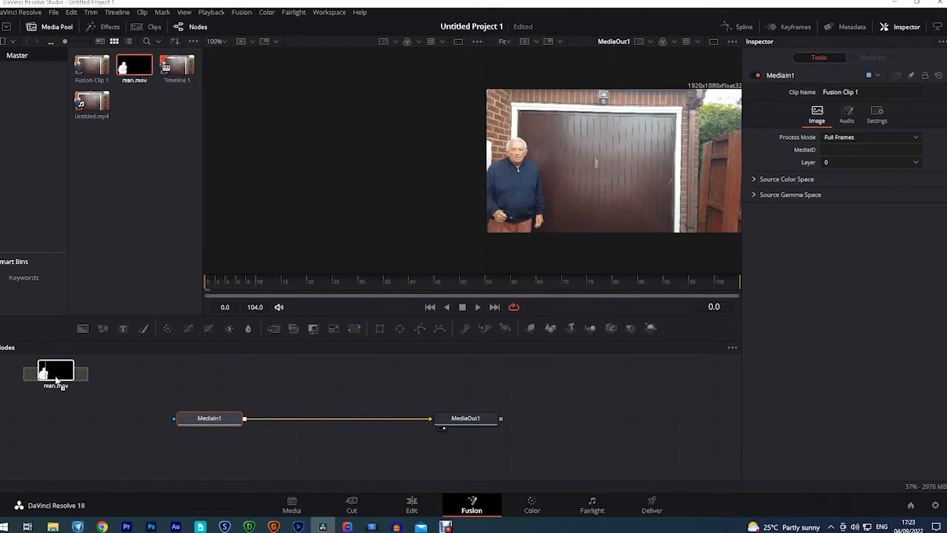
{"action": "left_click_drag", "start_coordinate": [55, 370], "coordinate": [68, 415]}
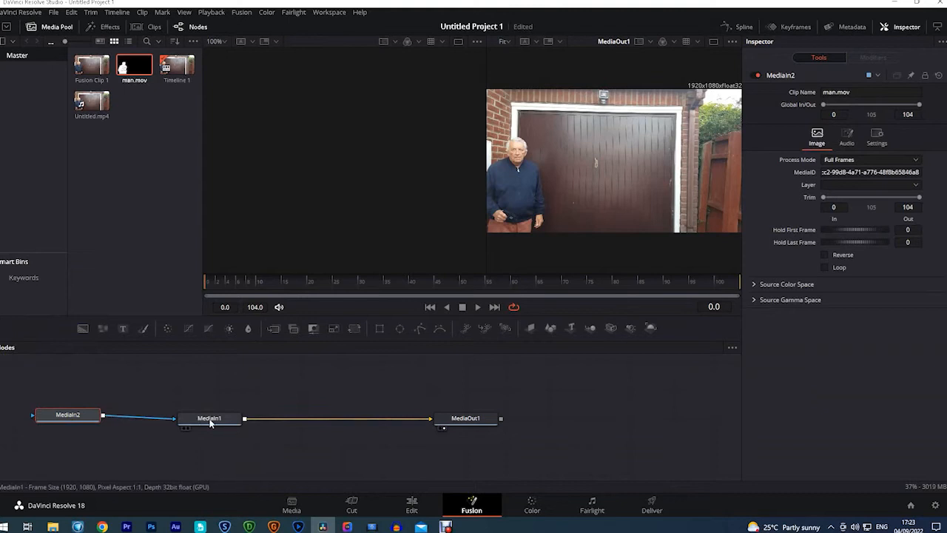
Step: In MediaIn1's mask settings, choose the channel the man.mov mask uses
{"action": "left_click", "coordinate": [209, 418]}
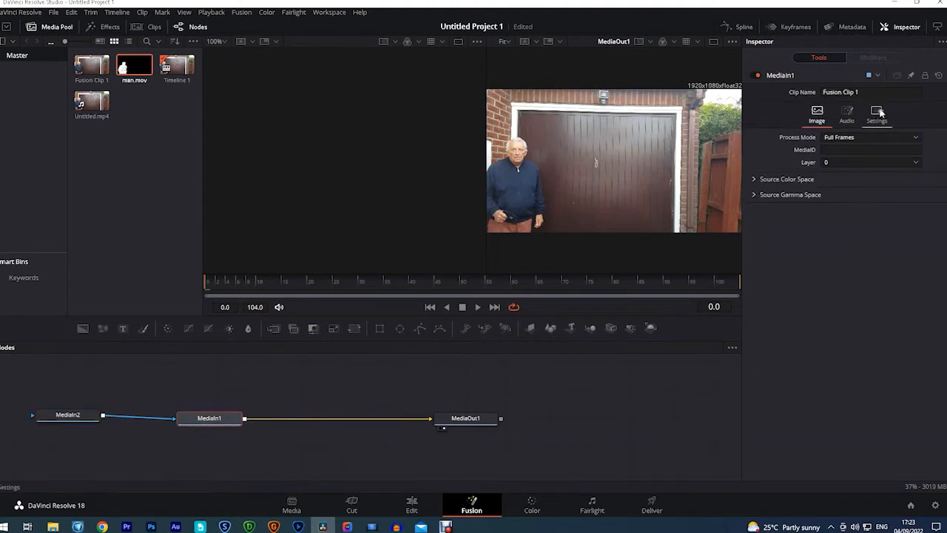
{"action": "left_click", "coordinate": [876, 113]}
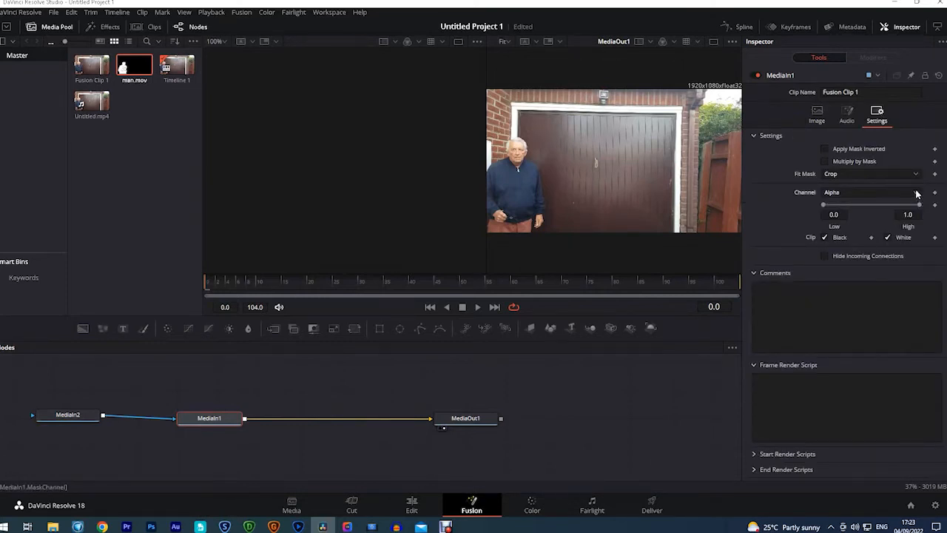
{"action": "left_click", "coordinate": [870, 192]}
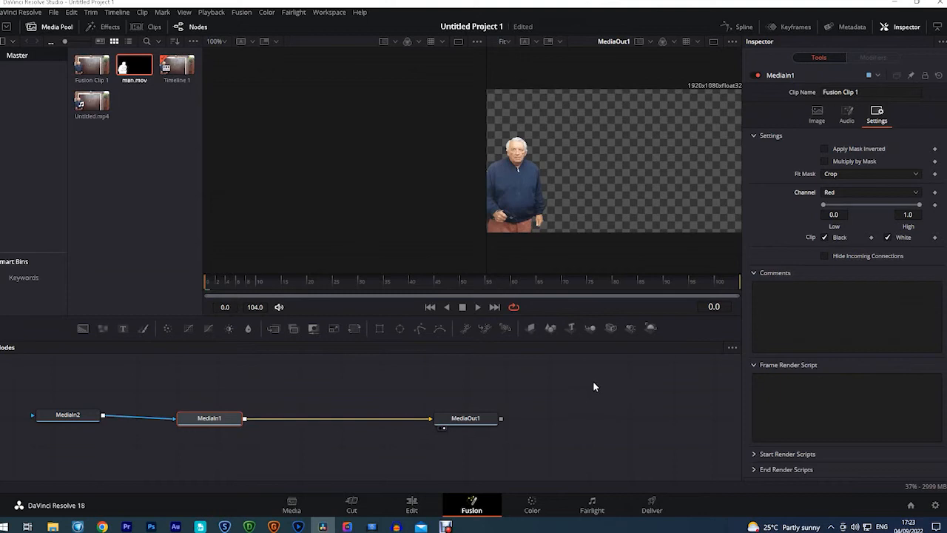
{"action": "mouse_move", "coordinate": [589, 377]}
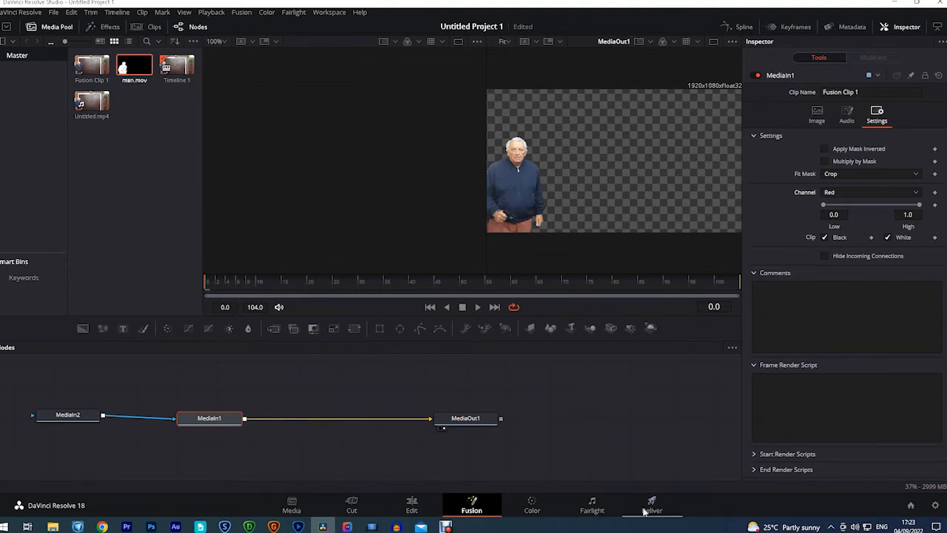
Step: Switch to the Deliver page to set up rendering
{"action": "left_click", "coordinate": [651, 506]}
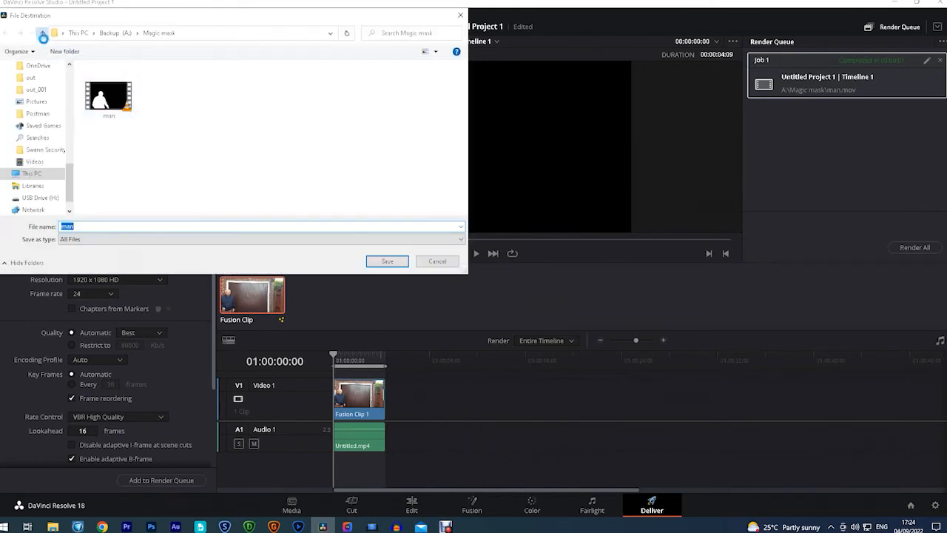
Step: Confirm the render destination folder and render individual clips
{"action": "left_click", "coordinate": [386, 261]}
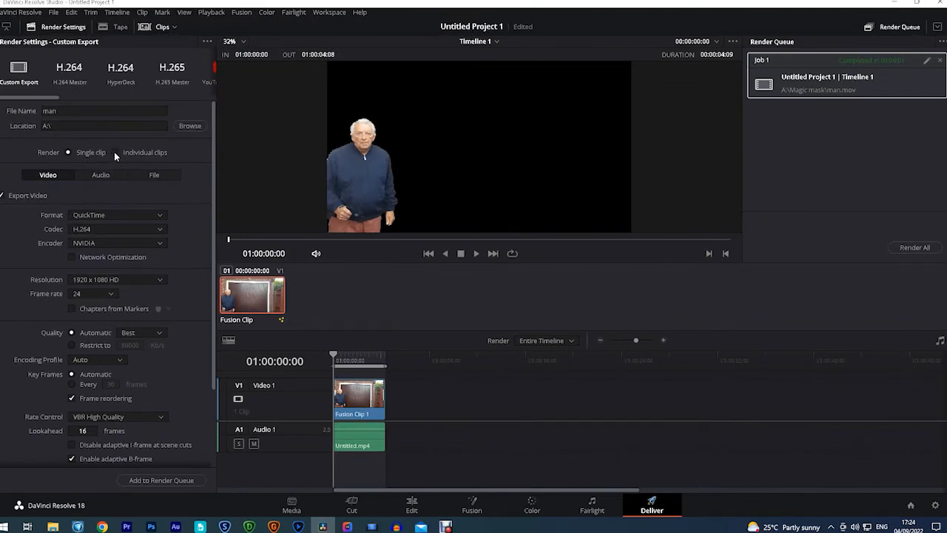
{"action": "left_click", "coordinate": [115, 151]}
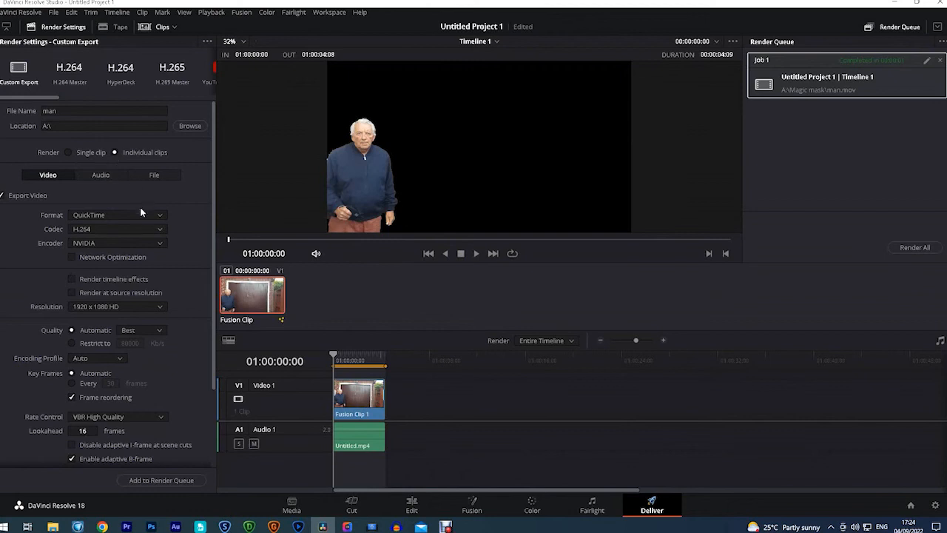
{"action": "mouse_move", "coordinate": [153, 217]}
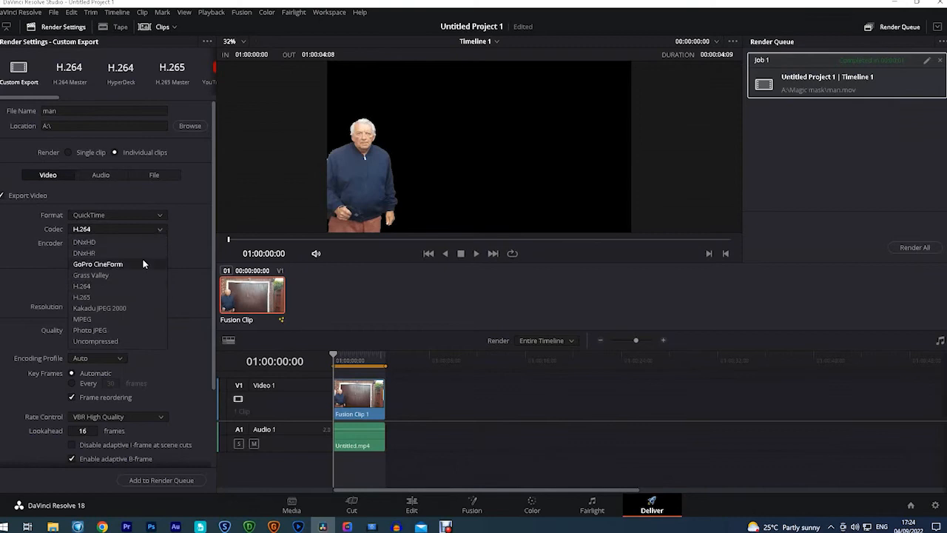
Step: Set codec to GoPro CineForm RGB 16-bit with straight alpha export
{"action": "left_click", "coordinate": [98, 265]}
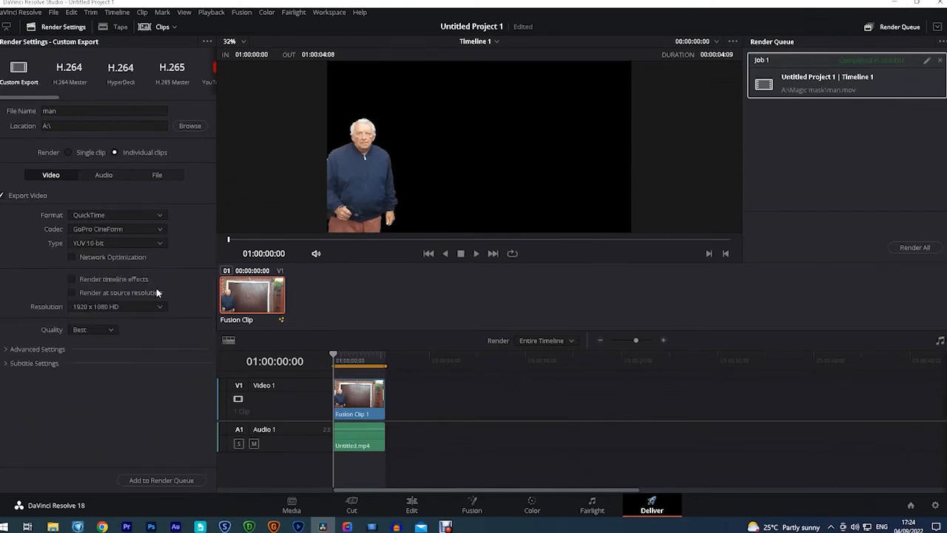
{"action": "left_click", "coordinate": [117, 243]}
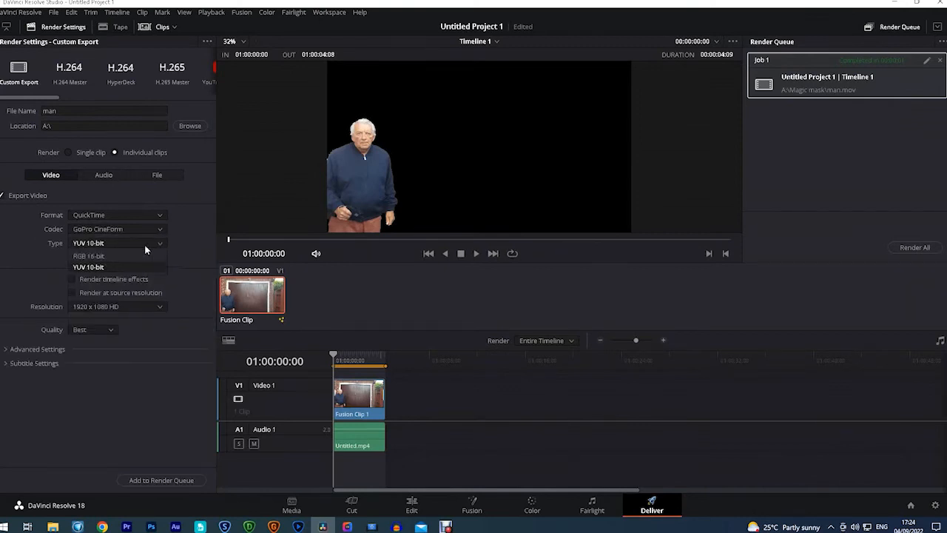
{"action": "left_click", "coordinate": [88, 256]}
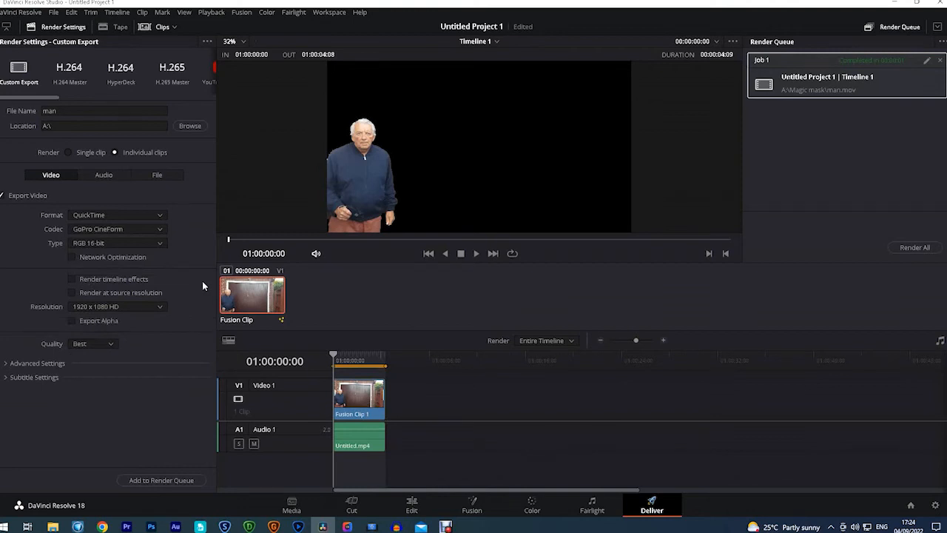
{"action": "mouse_move", "coordinate": [180, 279]}
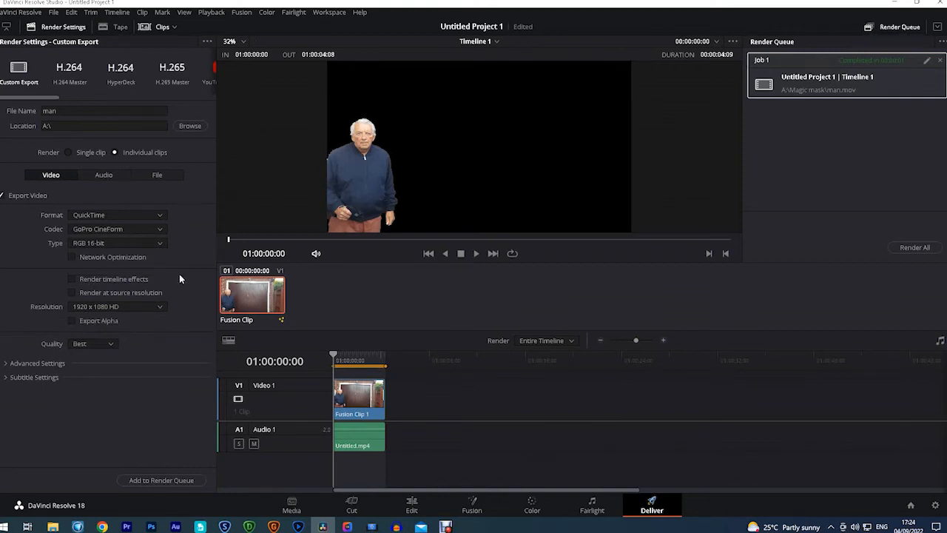
{"action": "mouse_move", "coordinate": [70, 323]}
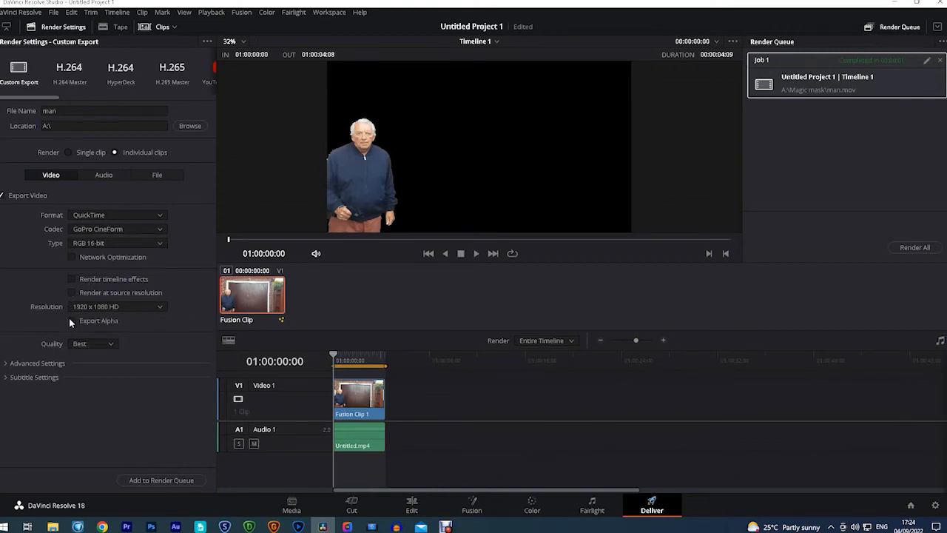
{"action": "left_click", "coordinate": [71, 320]}
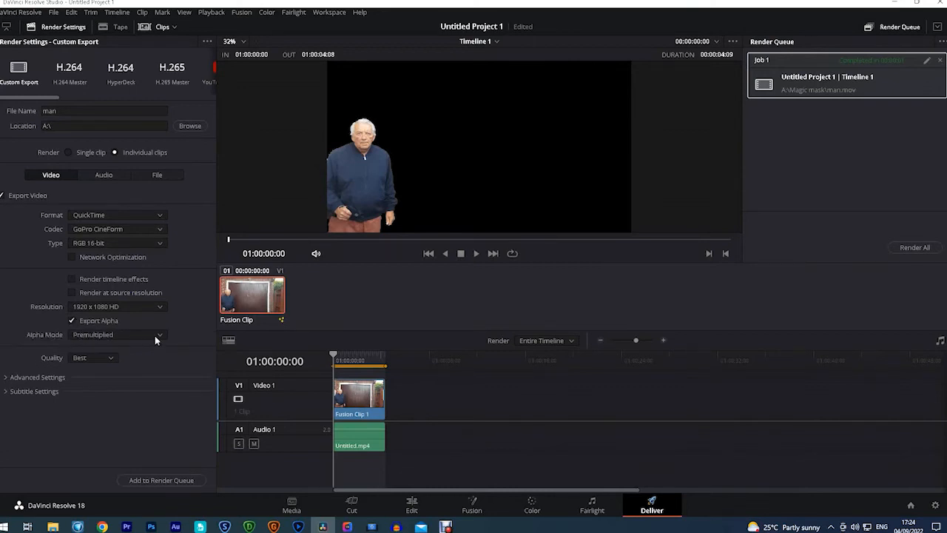
{"action": "left_click", "coordinate": [119, 334]}
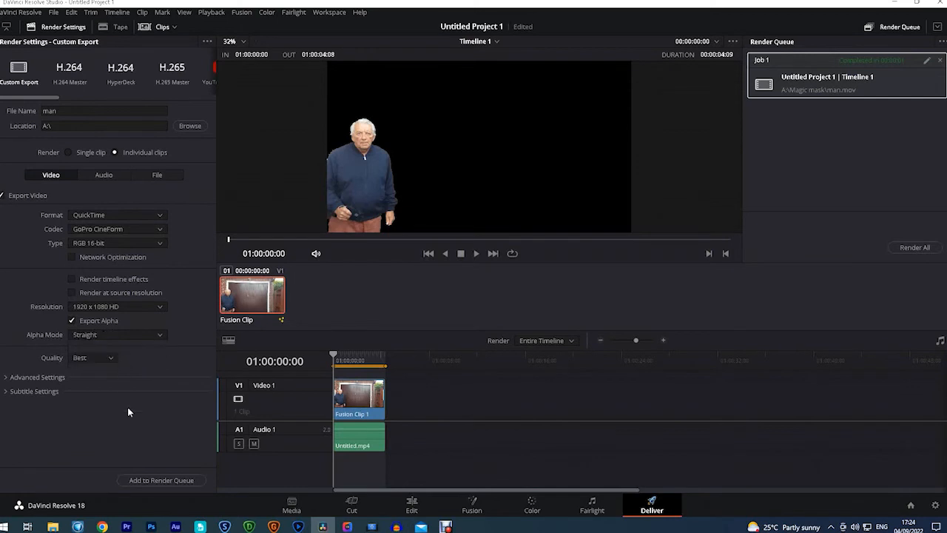
{"action": "mouse_move", "coordinate": [106, 385]}
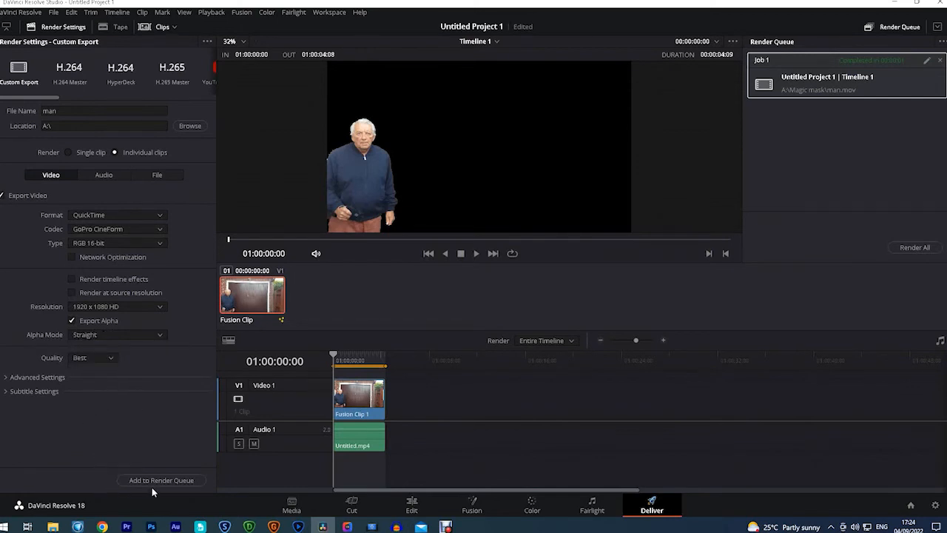
Step: Add the alpha export to the render queue as a second job and render it
{"action": "left_click", "coordinate": [161, 480]}
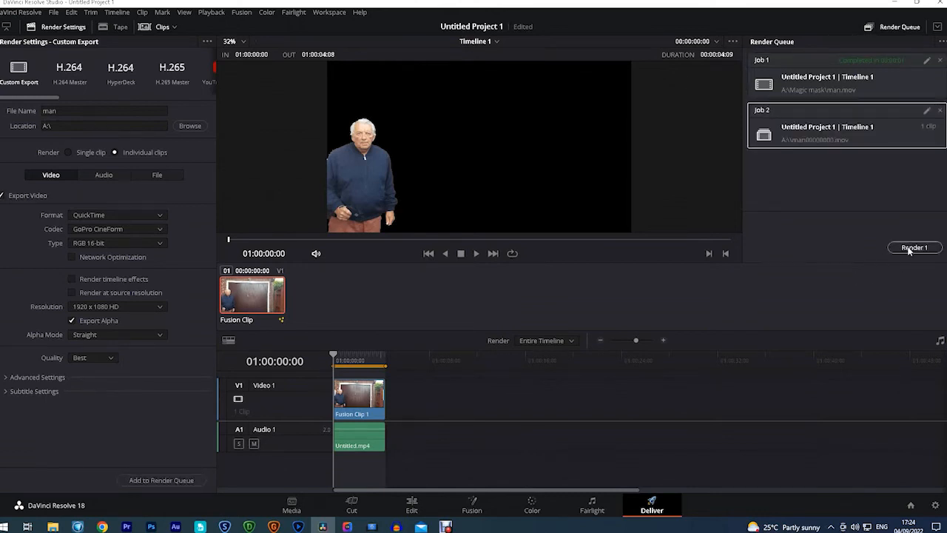
{"action": "left_click", "coordinate": [914, 247]}
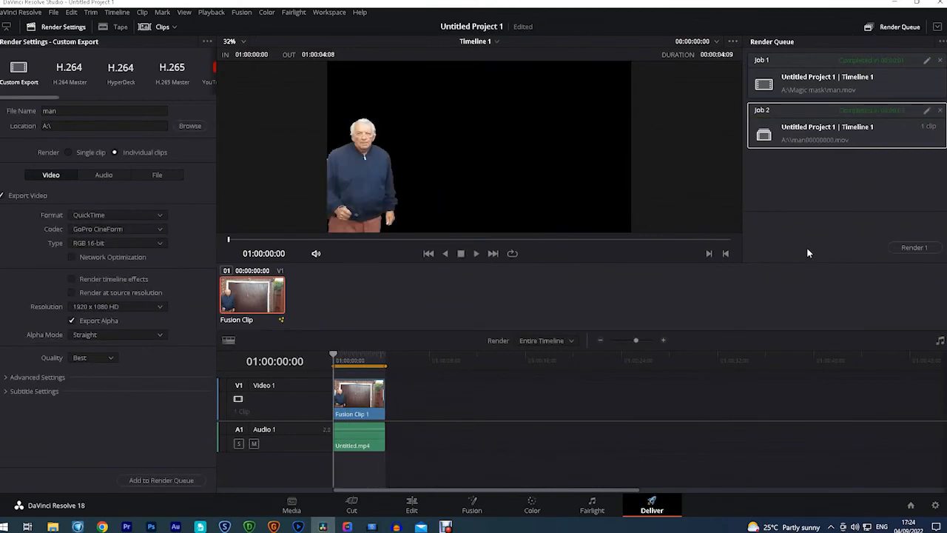
{"action": "mouse_move", "coordinate": [777, 216]}
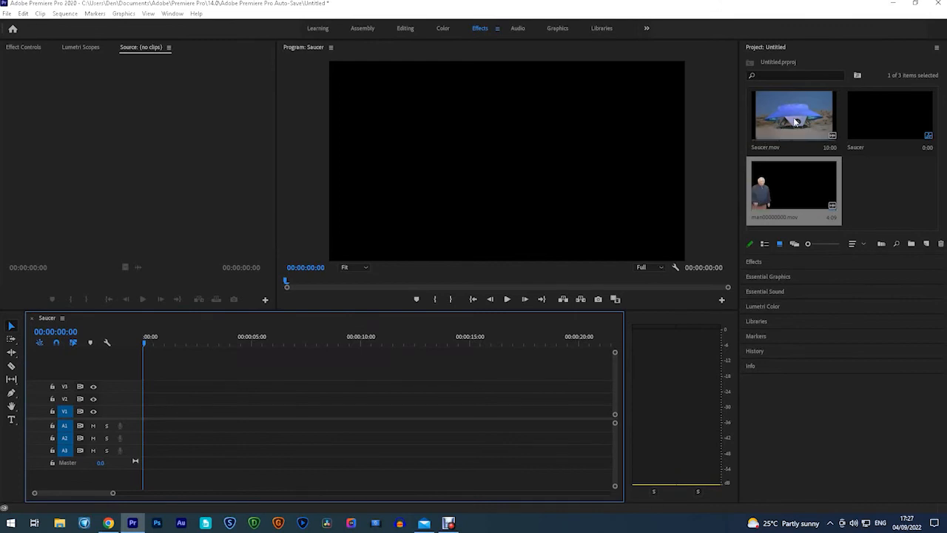
{"action": "mouse_move", "coordinate": [803, 121]}
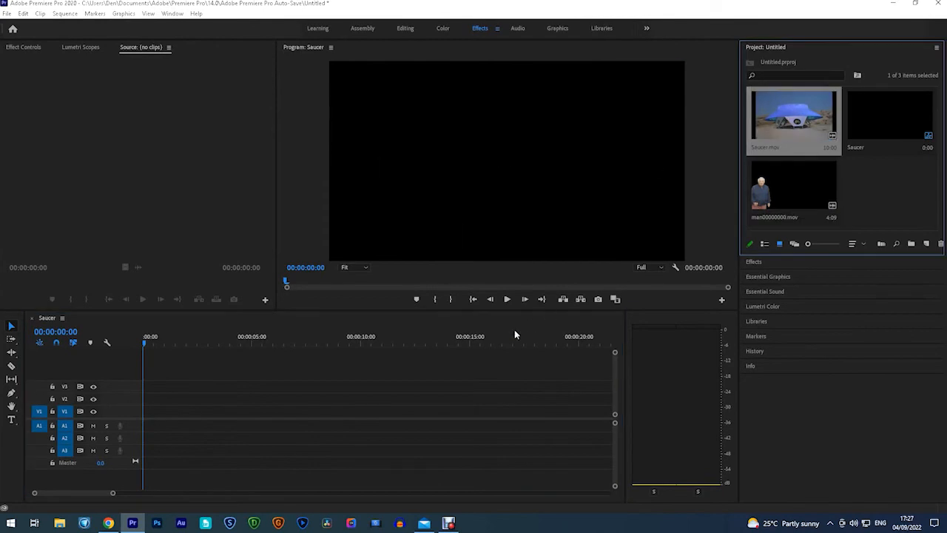
Step: Drag Saucer.mov onto the Saucer sequence timeline
{"action": "left_click_drag", "start_coordinate": [793, 118], "coordinate": [251, 418]}
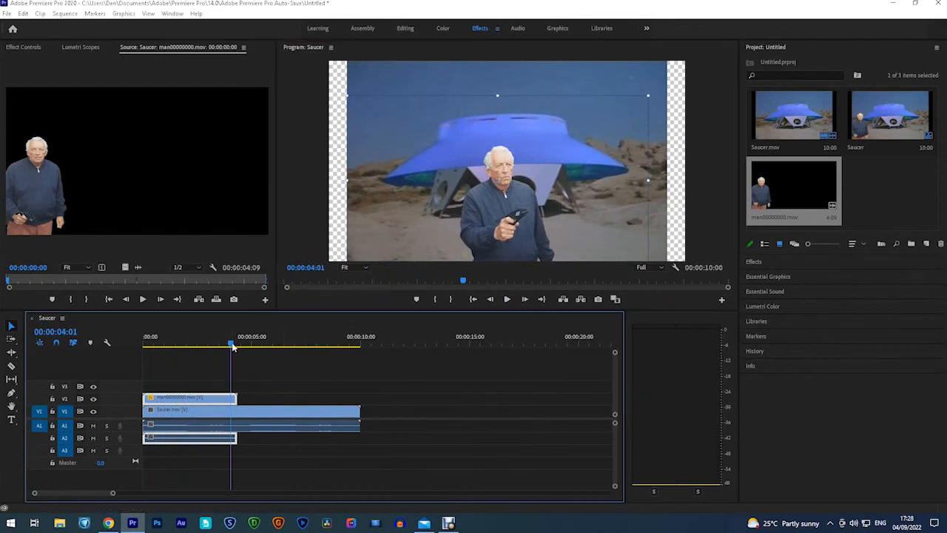
Step: Split Saucer.mov at 00:00:04:08 where the man clip ends and remove its tail
{"action": "left_click_drag", "start_coordinate": [230, 344], "coordinate": [236, 344]}
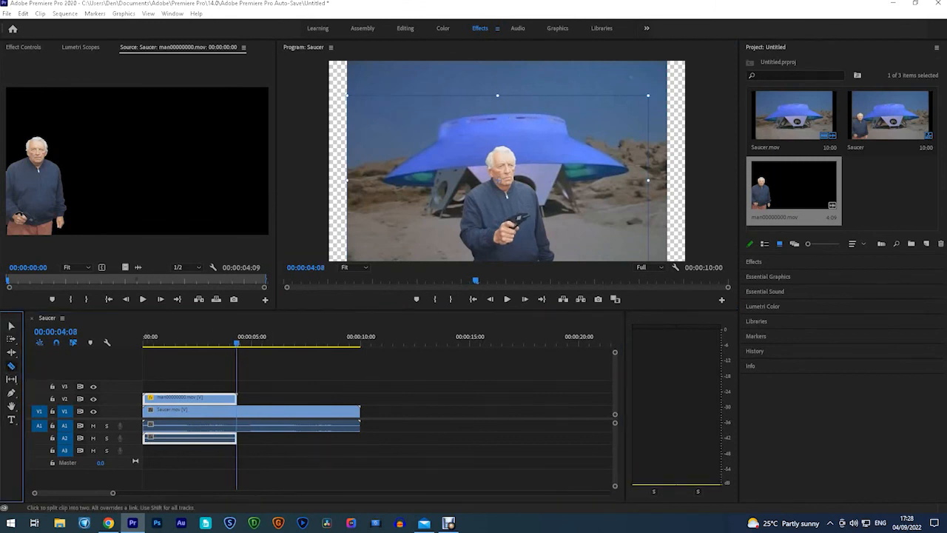
{"action": "left_click", "coordinate": [237, 409]}
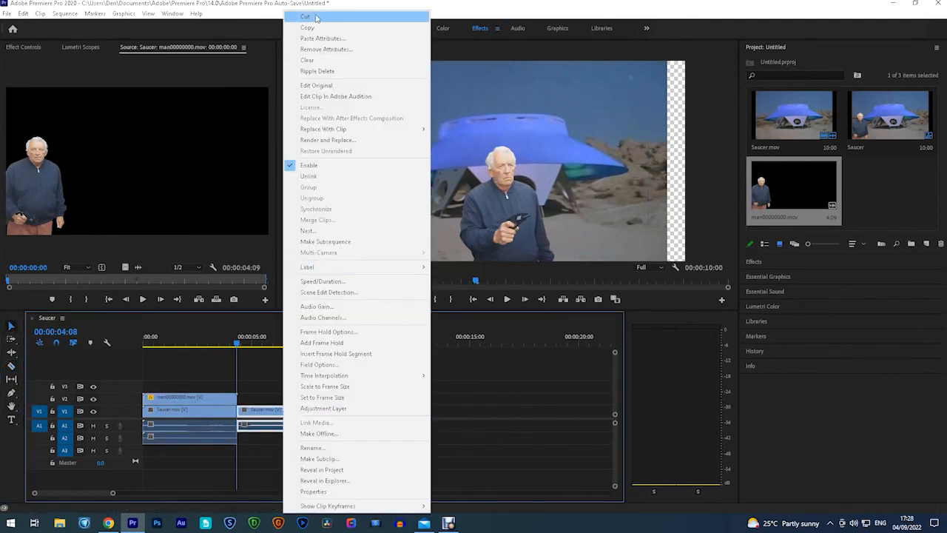
{"action": "left_click", "coordinate": [305, 16]}
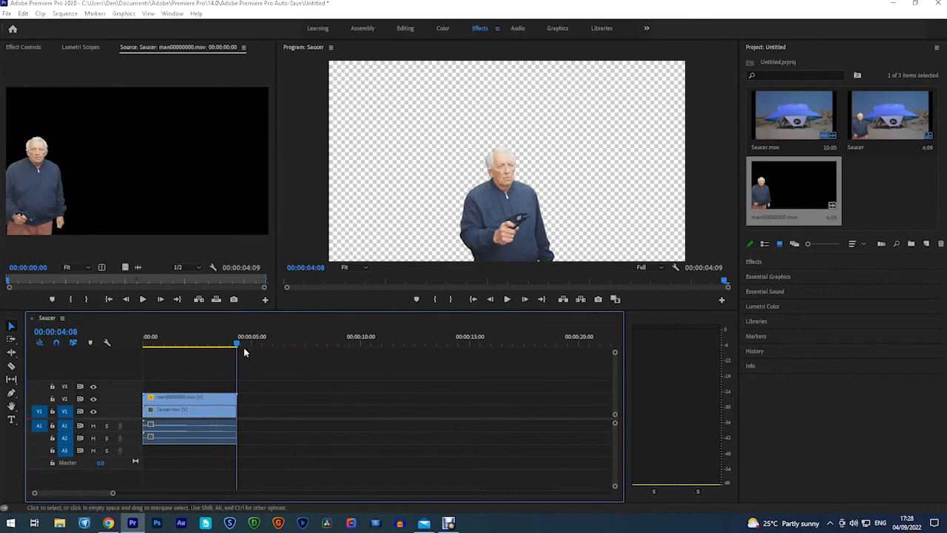